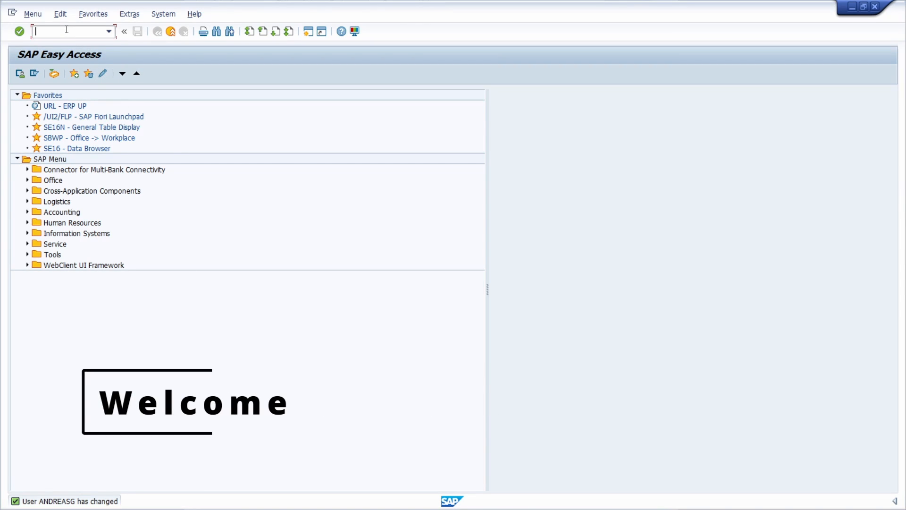
pyautogui.write('/nme23')
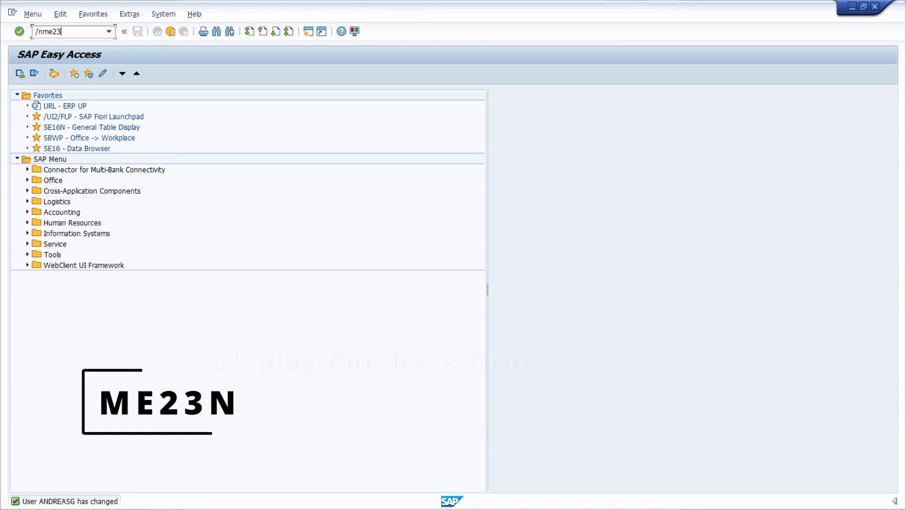
pyautogui.press('Enter')
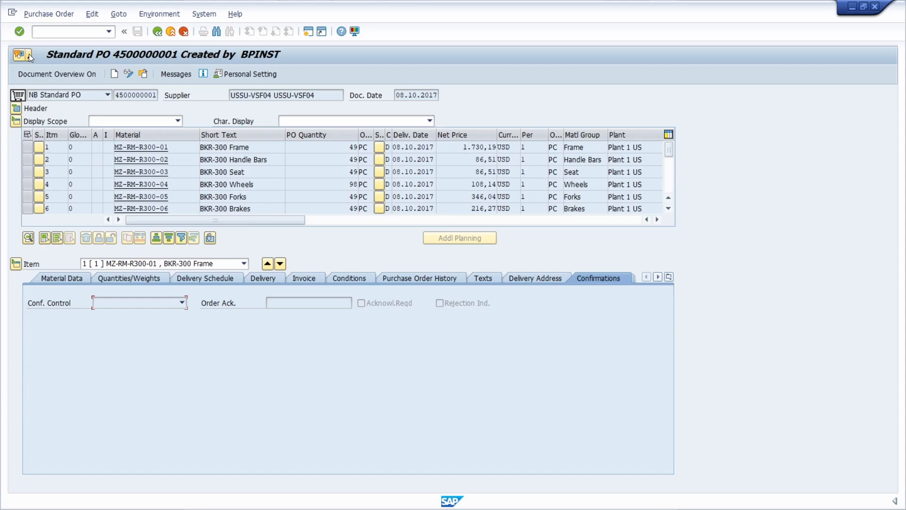
pyautogui.click(22, 55)
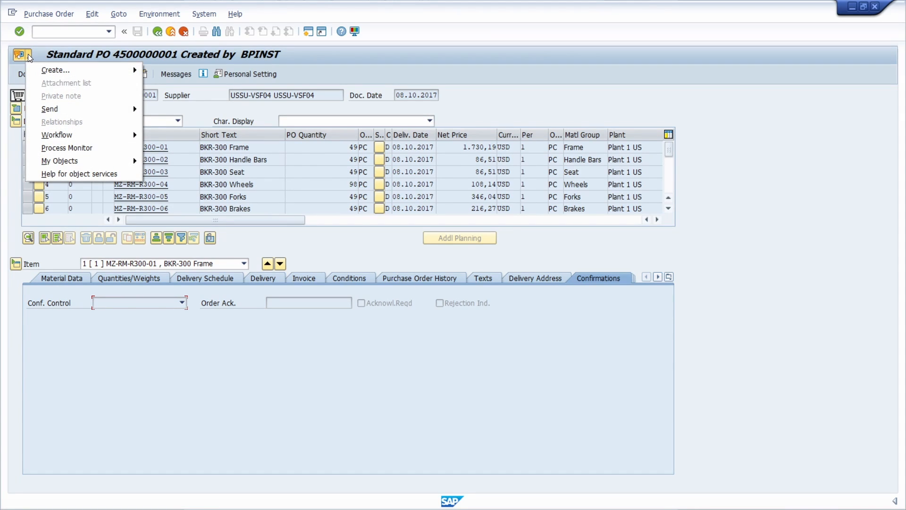
pyautogui.moveTo(90, 70)
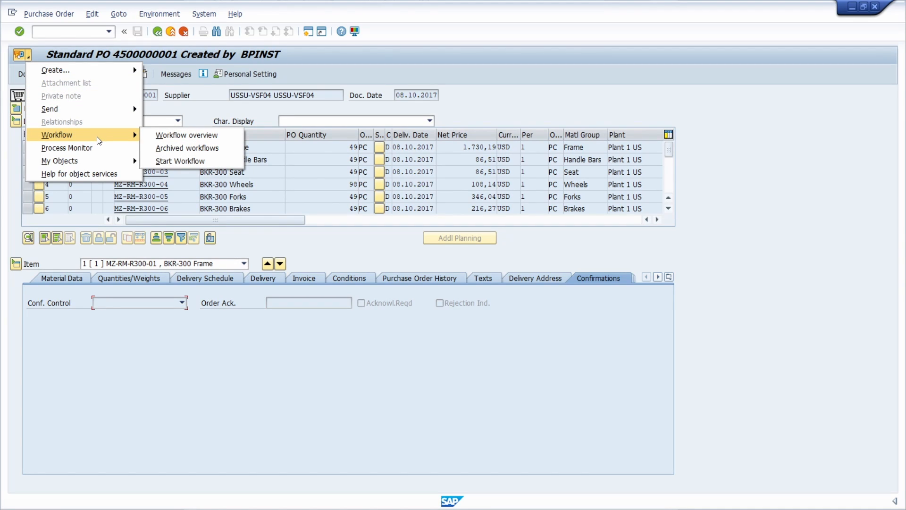
pyautogui.moveTo(85, 96)
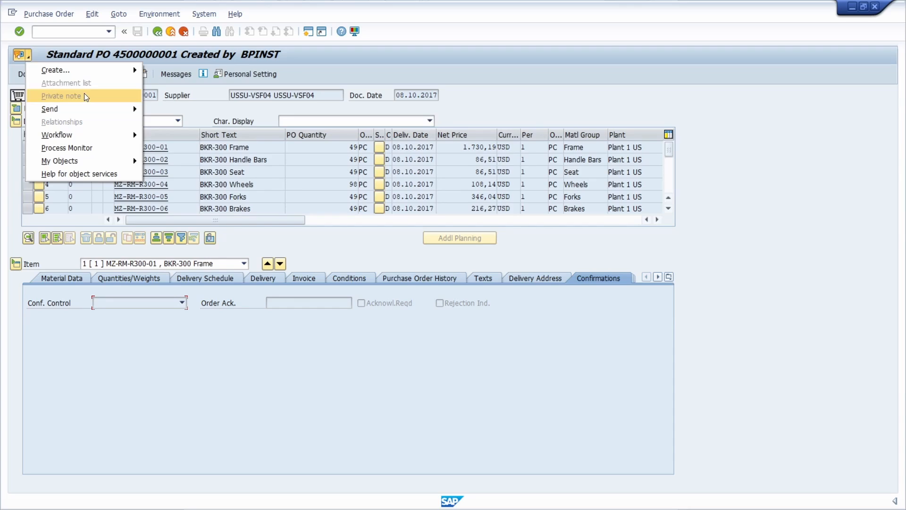
pyautogui.moveTo(54, 70)
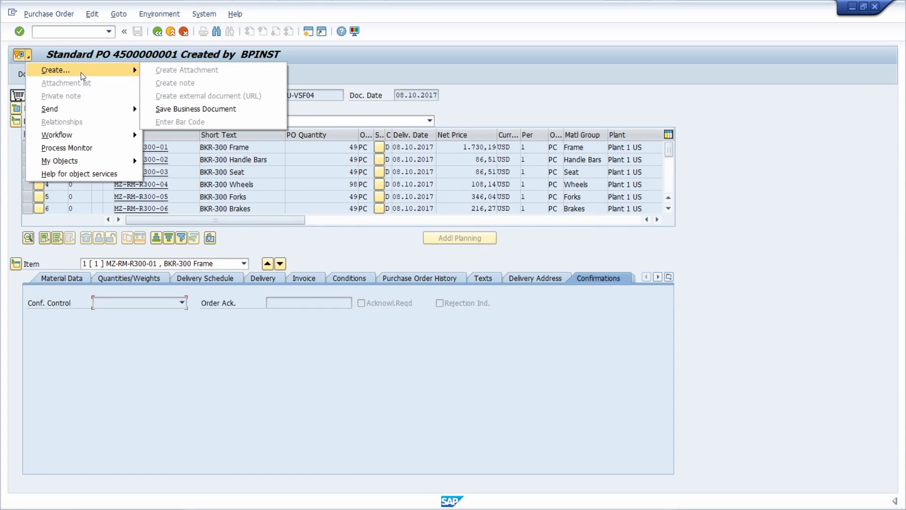
pyautogui.moveTo(85, 75)
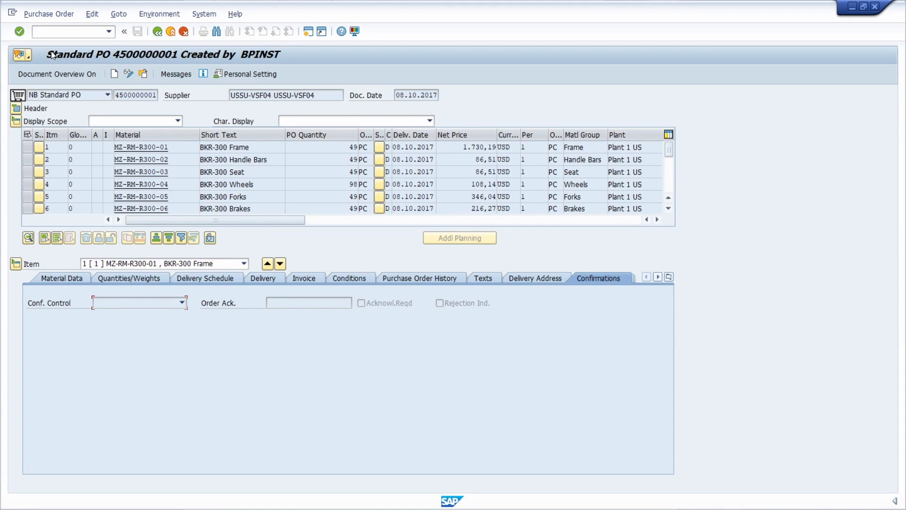
pyautogui.moveTo(38, 55)
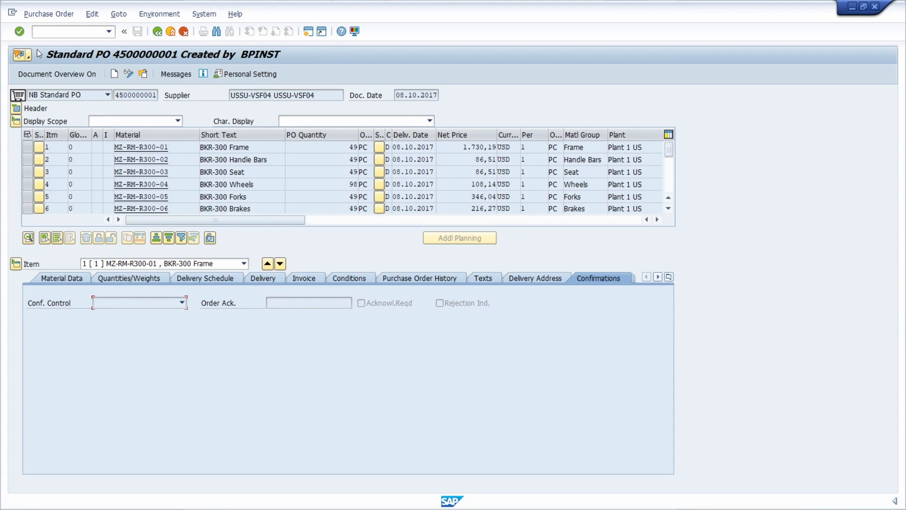
pyautogui.moveTo(51, 62)
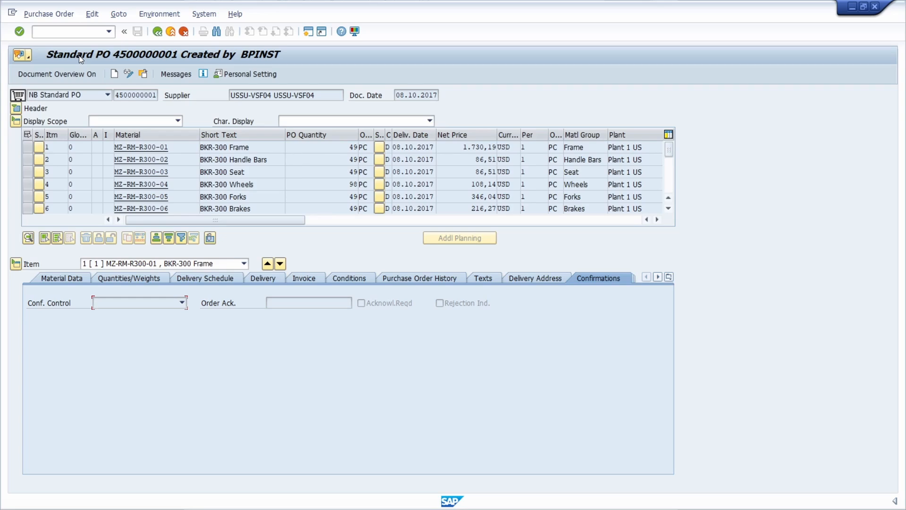
# Go to the user profile's Parameters list in SU3 and locate SGOSNOBUT.
pyautogui.click(61, 31)
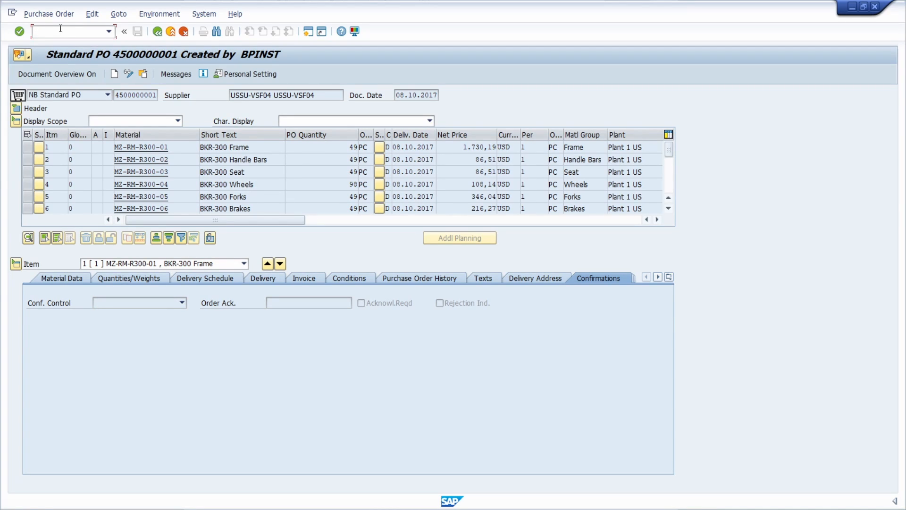
pyautogui.write('/n')
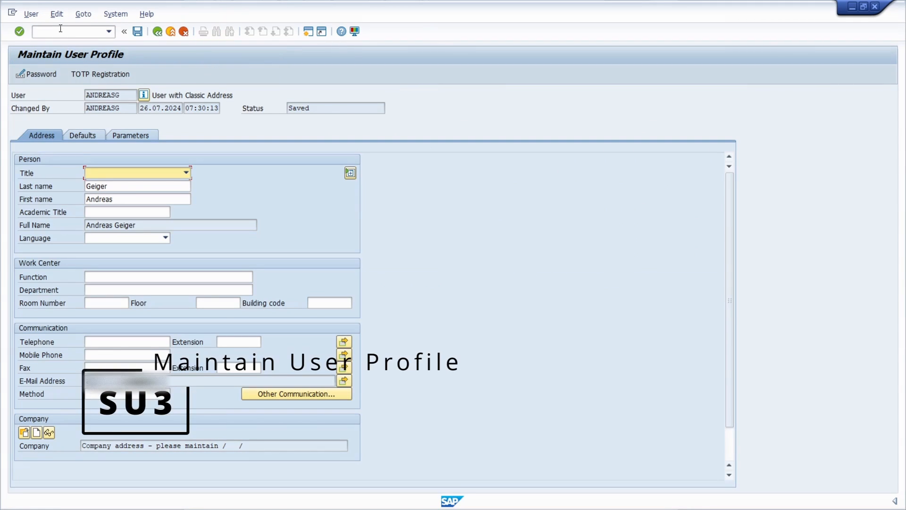
pyautogui.click(130, 136)
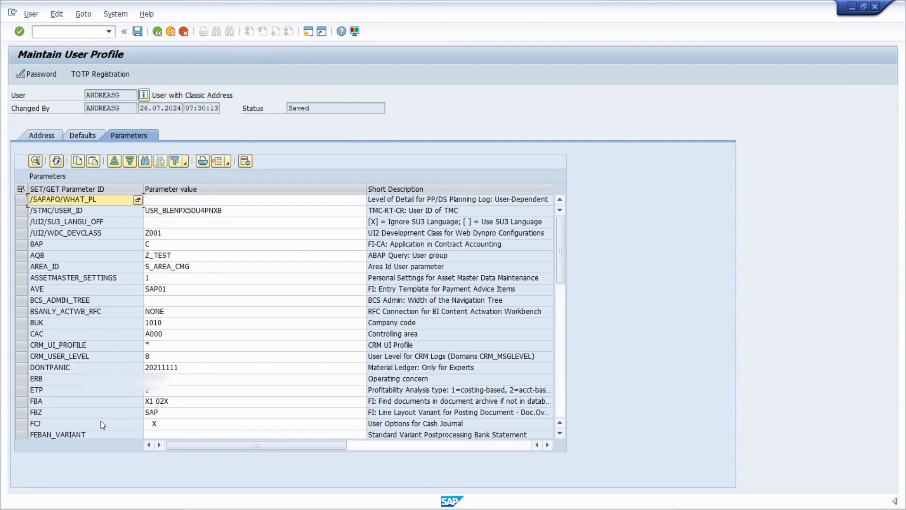
pyautogui.scroll(-3)
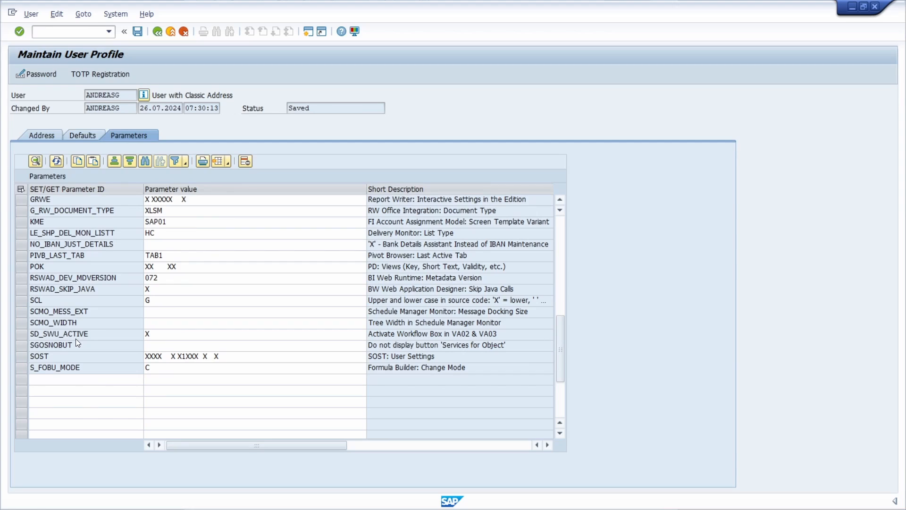
pyautogui.click(57, 345)
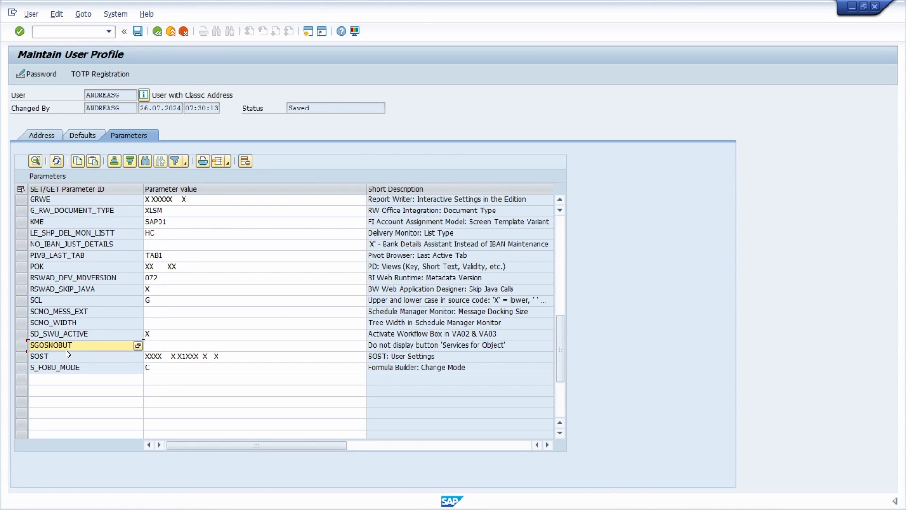
# Enter X as the value of parameter SGOSNOBUT.
pyautogui.click(254, 344)
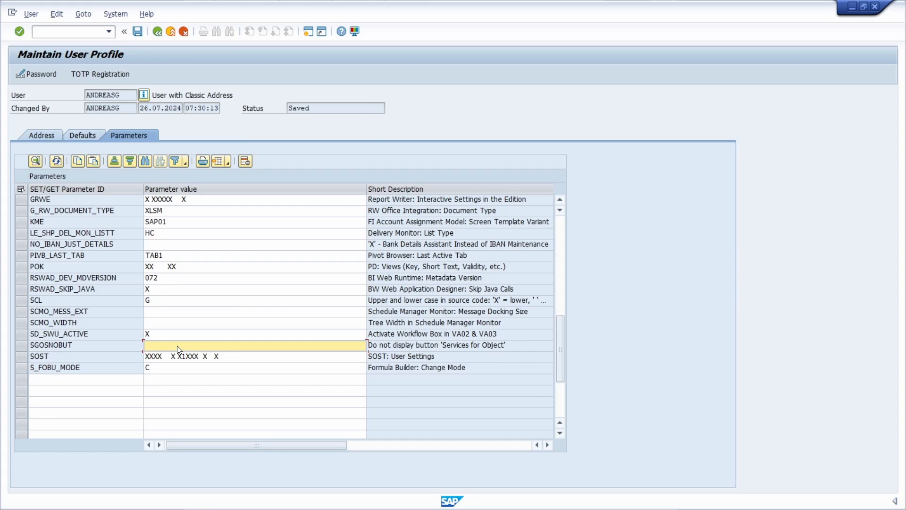
pyautogui.write('X')
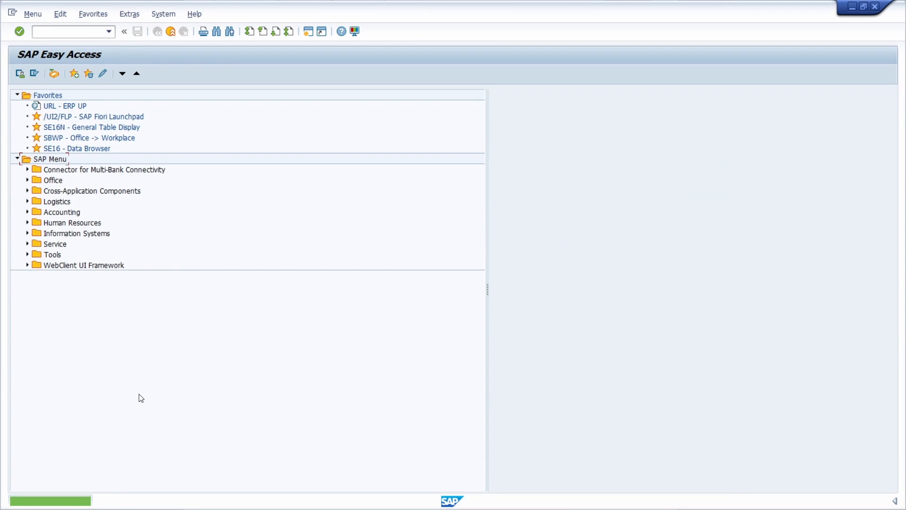
# Redisplay the purchase order, then return to Maintain User Profile (SU3).
pyautogui.click(66, 31)
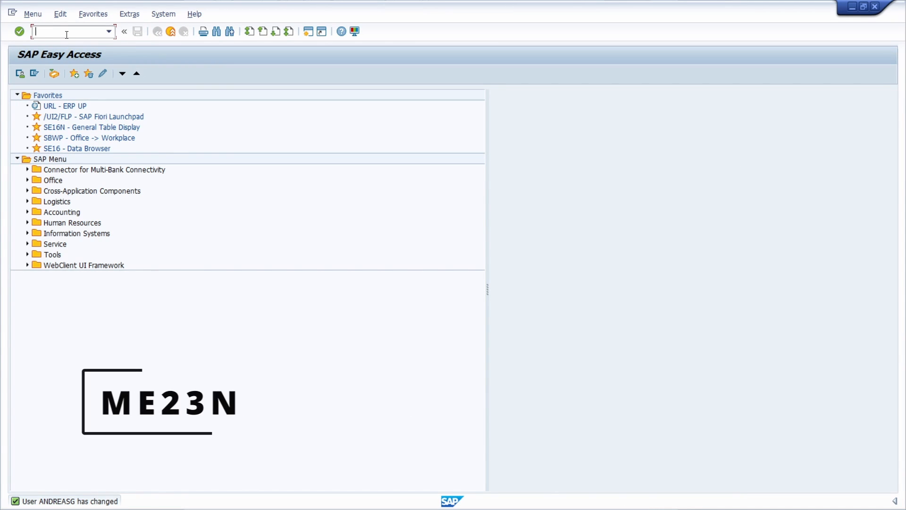
pyautogui.press('Enter')
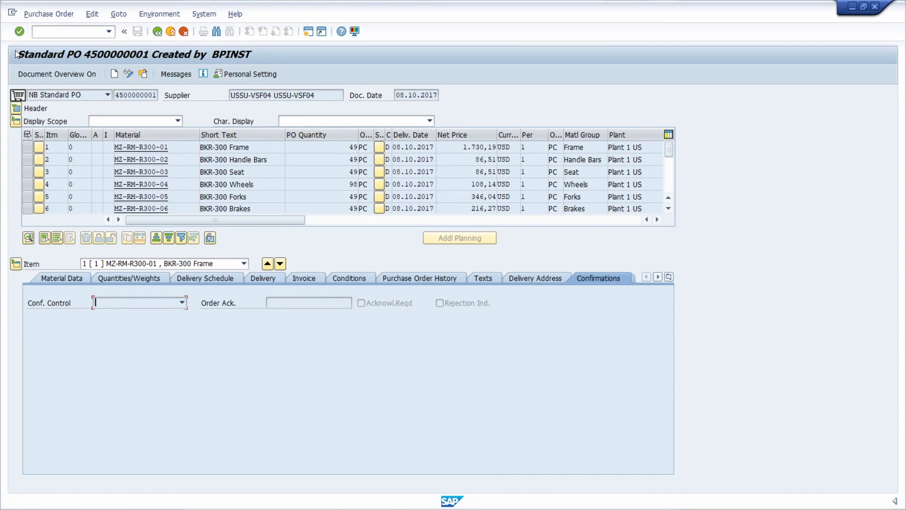
pyautogui.write('/n')
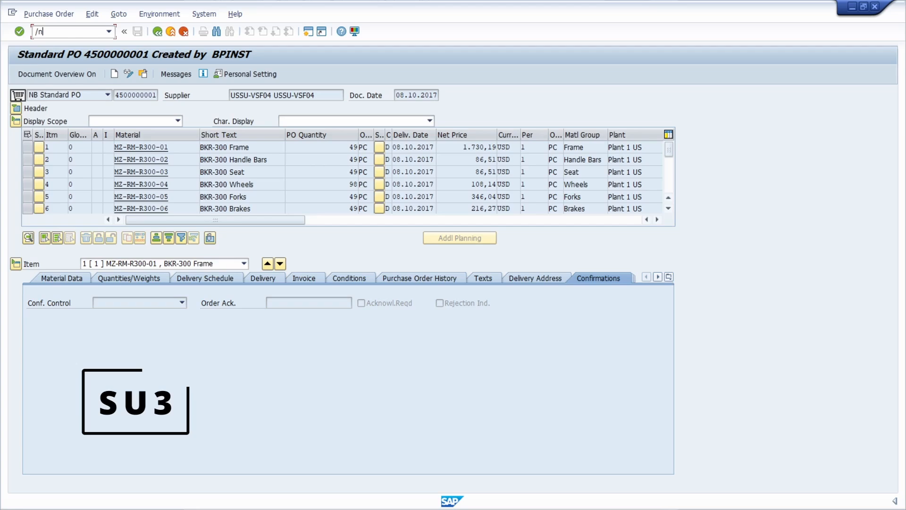
pyautogui.press('Enter')
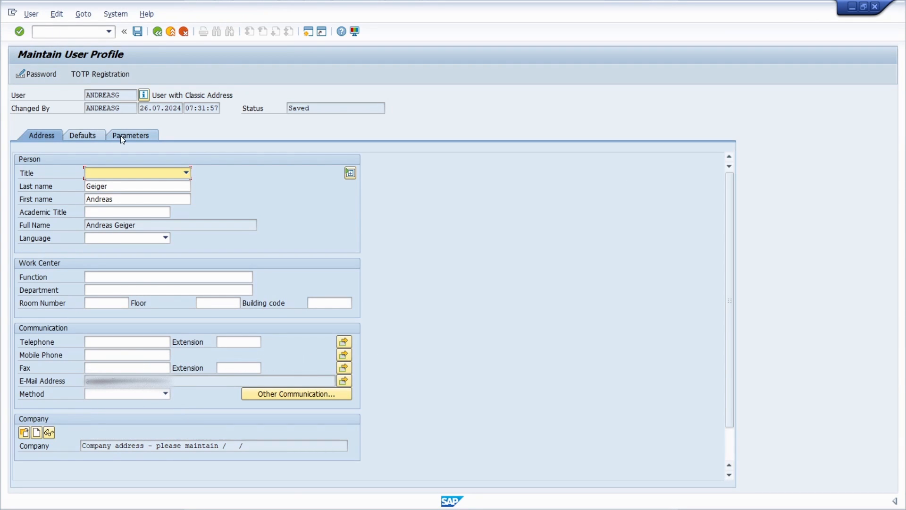
# Review the Parameters list and select the SGOSNOBUT value, still X.
pyautogui.click(131, 136)
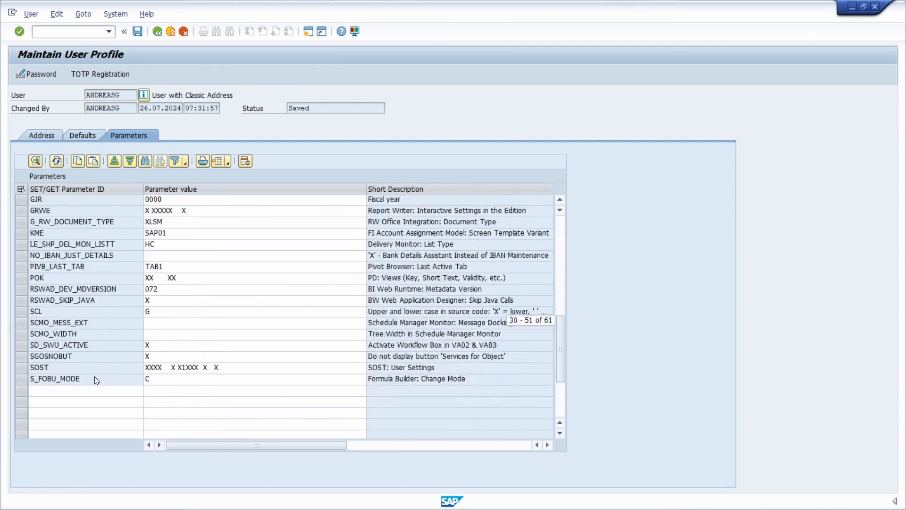
pyautogui.scroll(-3)
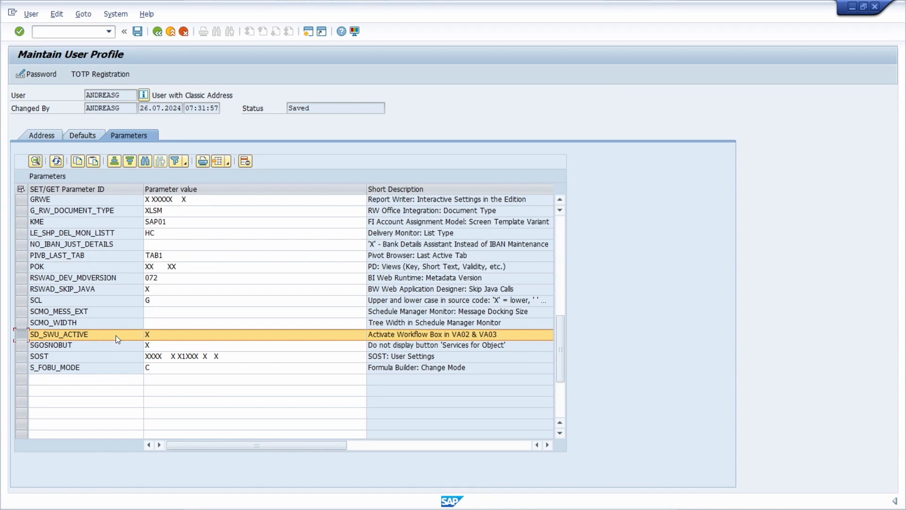
pyautogui.moveTo(111, 330)
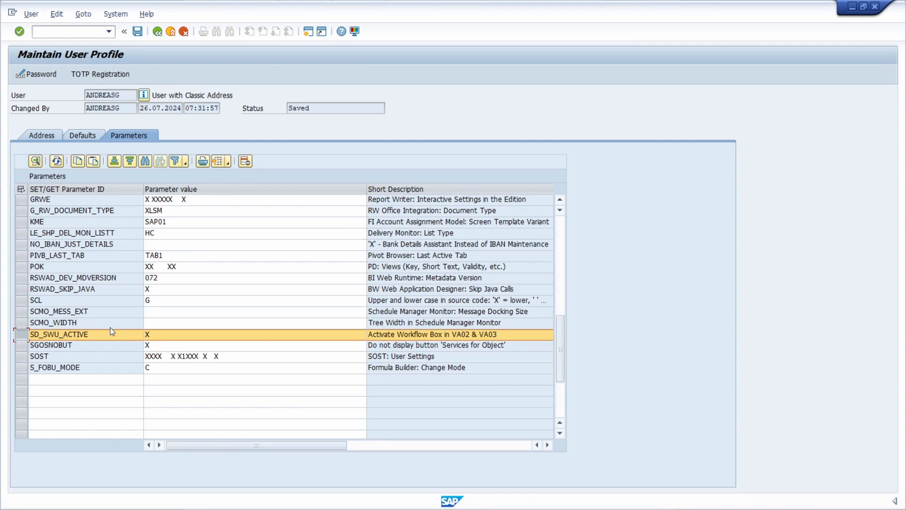
pyautogui.moveTo(92, 336)
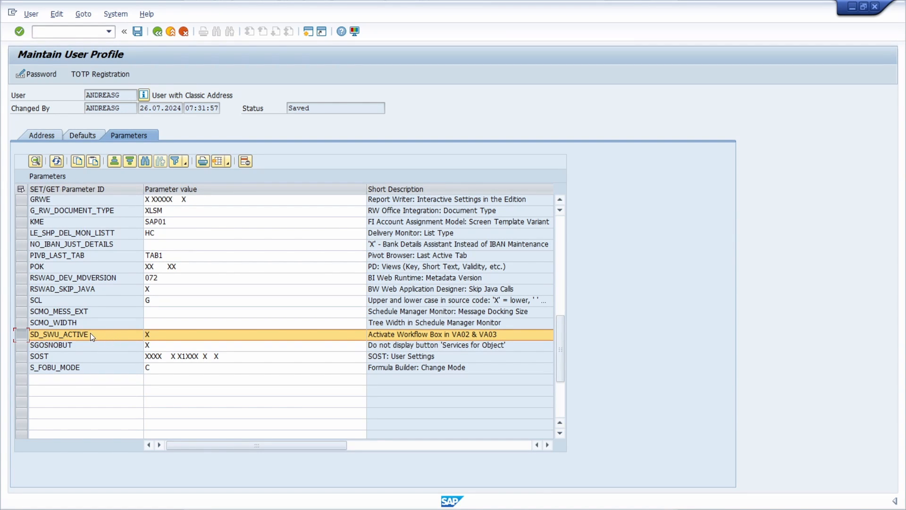
pyautogui.moveTo(173, 339)
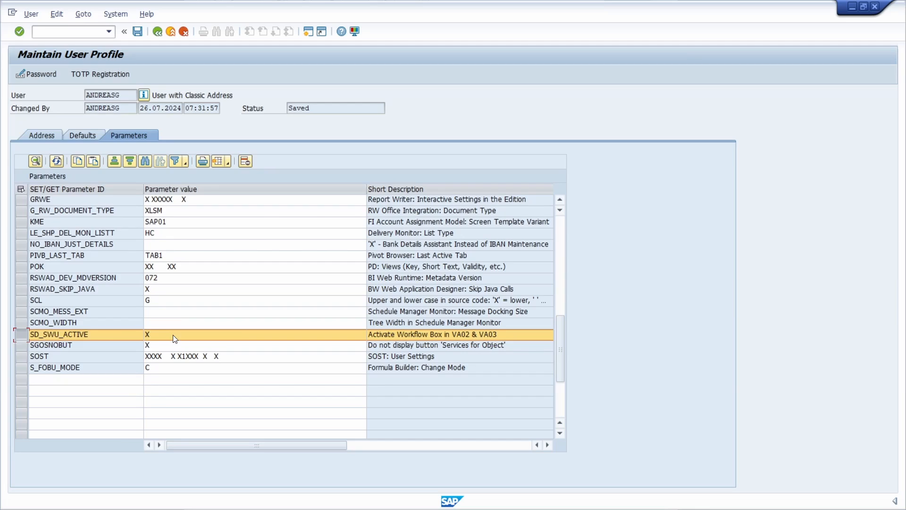
pyautogui.click(204, 334)
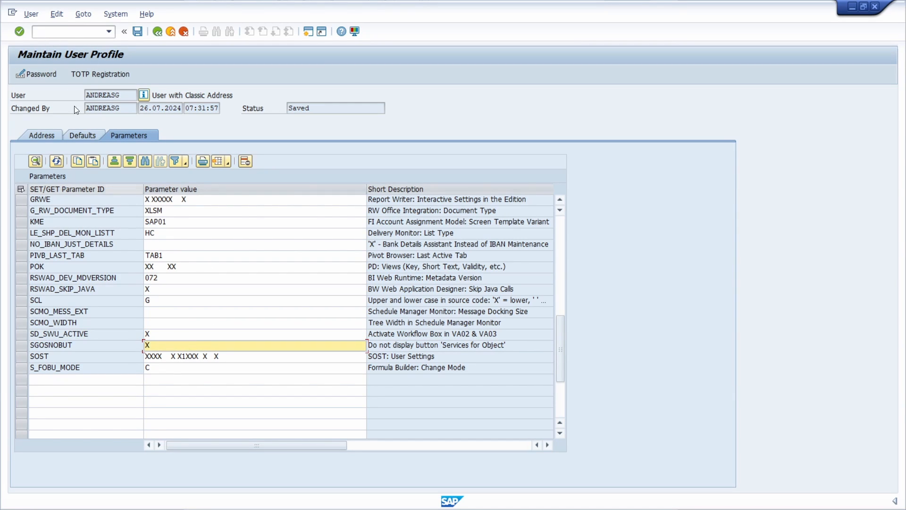
# Open sales order 40 for change in VA02, now lacking the Object Services button.
pyautogui.write('/n')
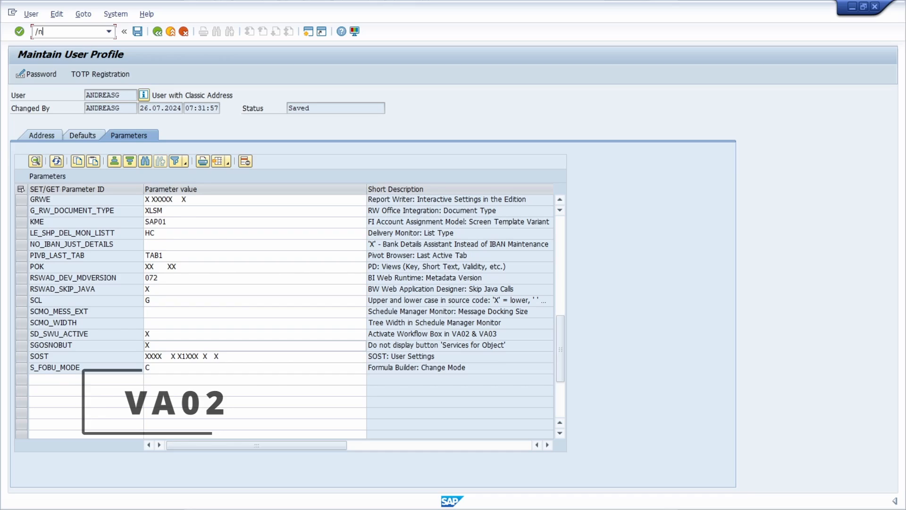
pyautogui.press('Enter')
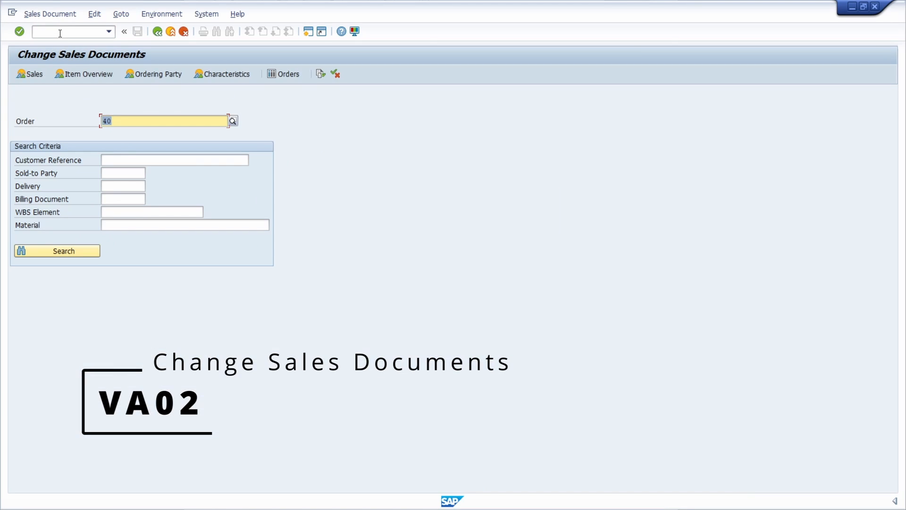
pyautogui.press('Enter')
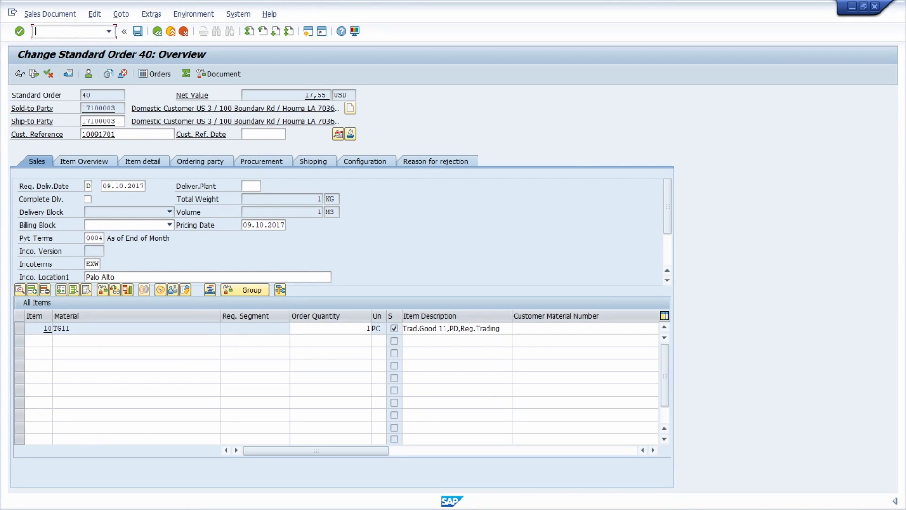
pyautogui.write('/n')
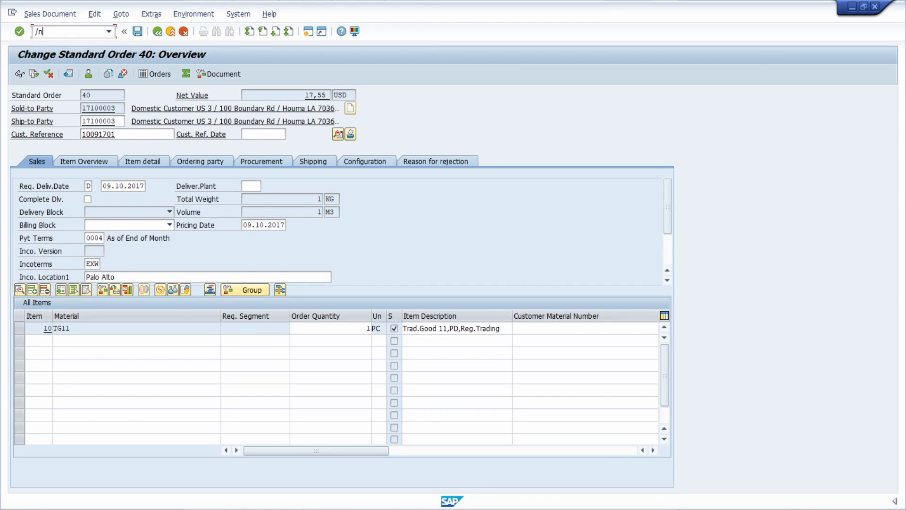
# Pass through user mass maintenance and return to Maintain User Profile.
pyautogui.write('su1')
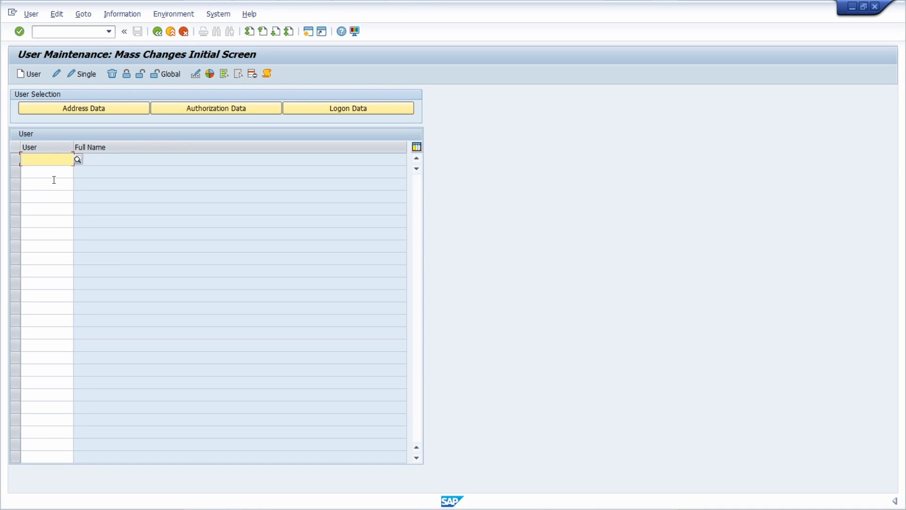
pyautogui.moveTo(43, 125)
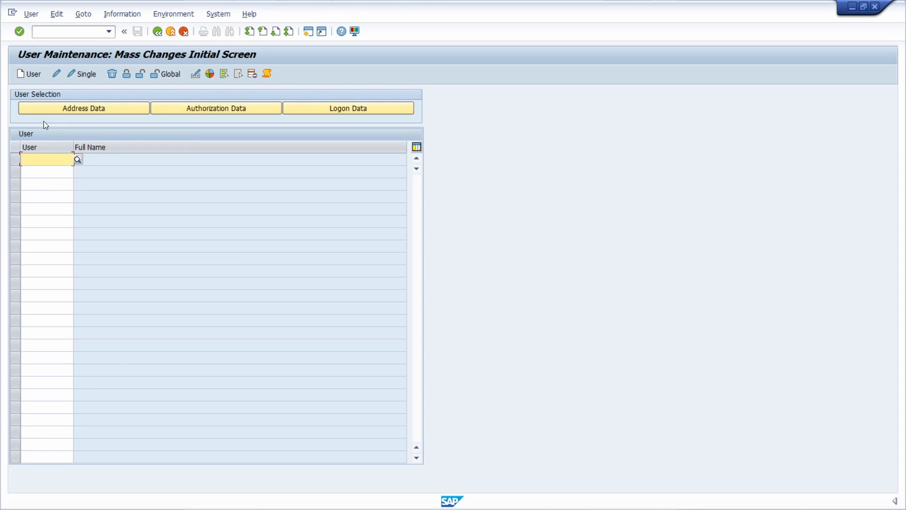
pyautogui.click(61, 32)
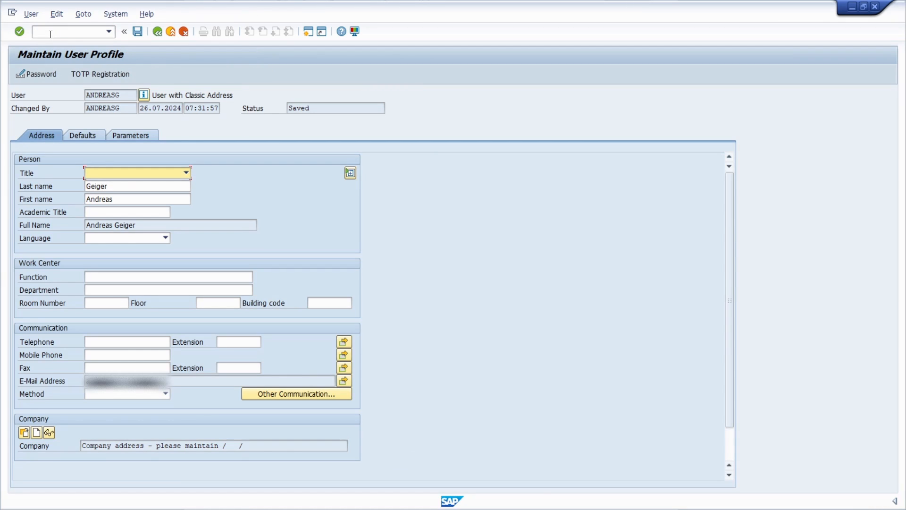
# Show the user's parameter settings before returning to Change Sales Documents.
pyautogui.click(130, 135)
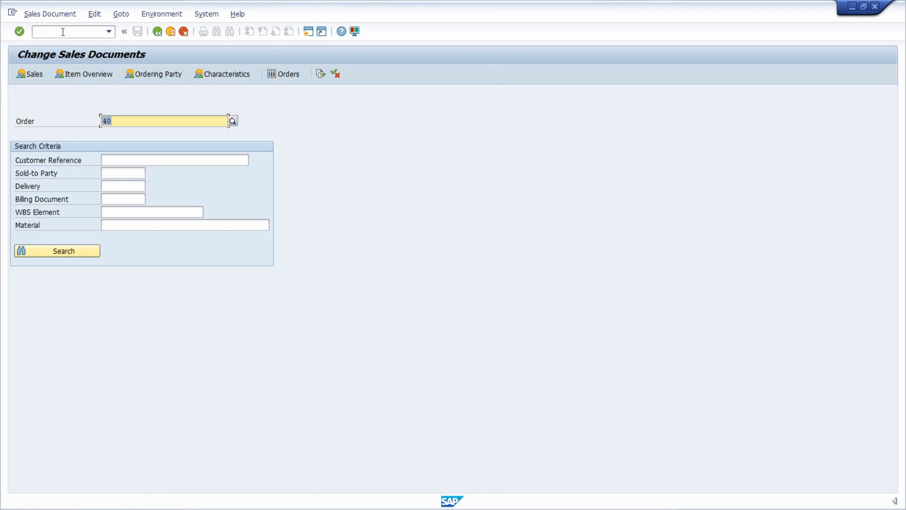
# Reopen order 40, acknowledging the credit data message; Object Services is back.
pyautogui.press('Enter')
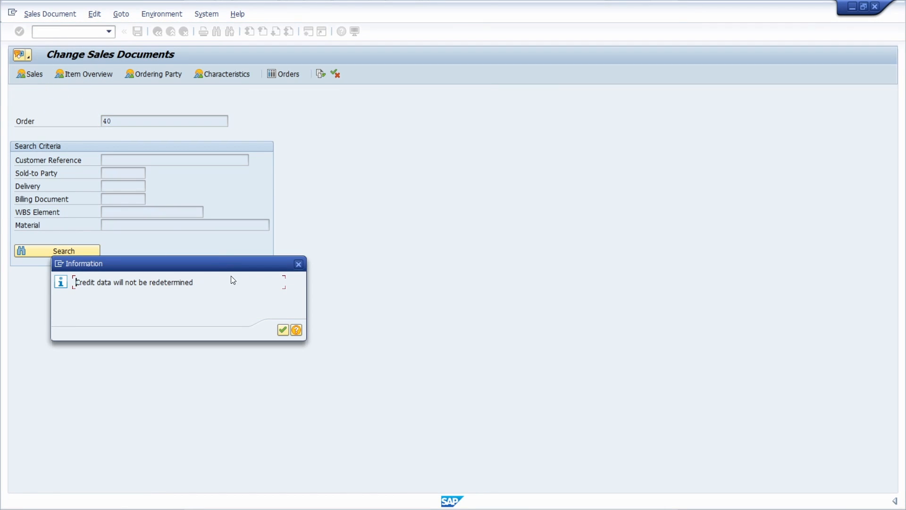
pyautogui.click(284, 330)
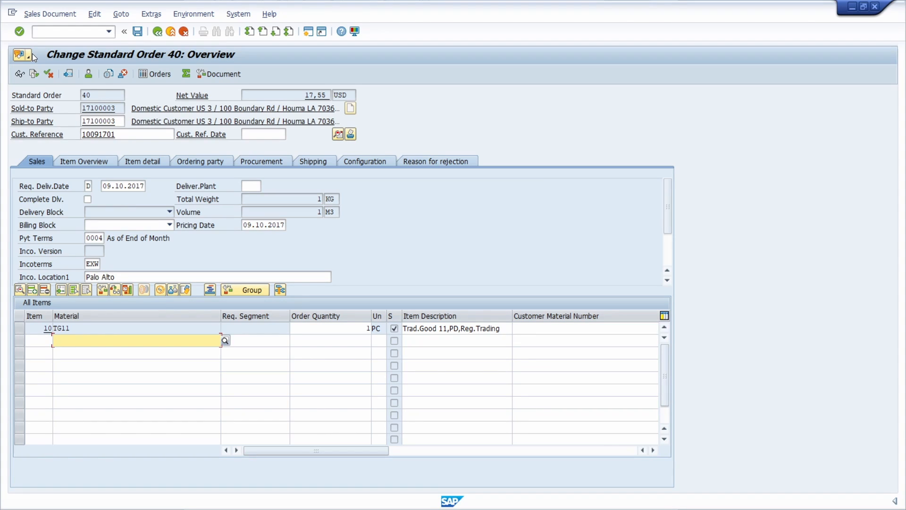
pyautogui.write('/n')
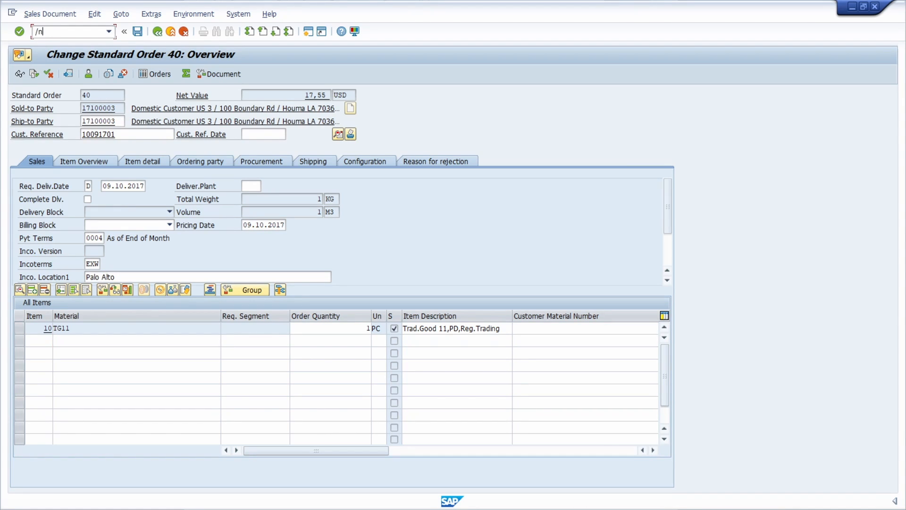